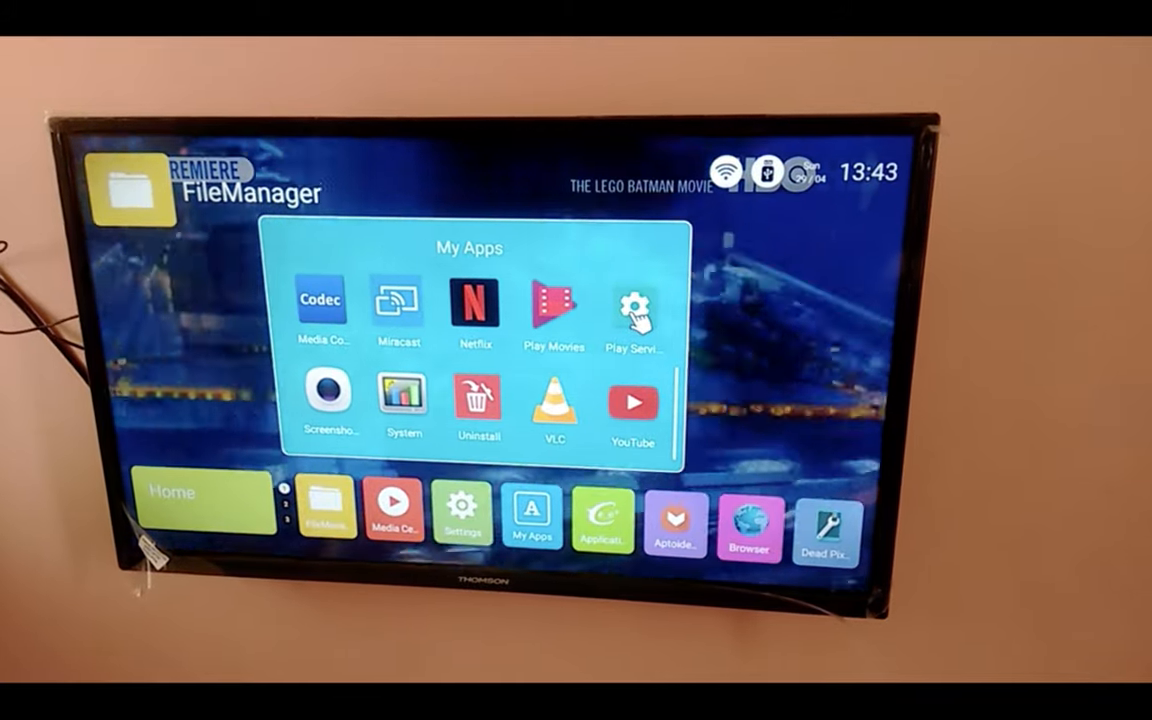
Step: Launch Play Services Info from My Apps, showing Google Play services 9.2.56 is too old
{"action": "left_click", "coordinate": [632, 304]}
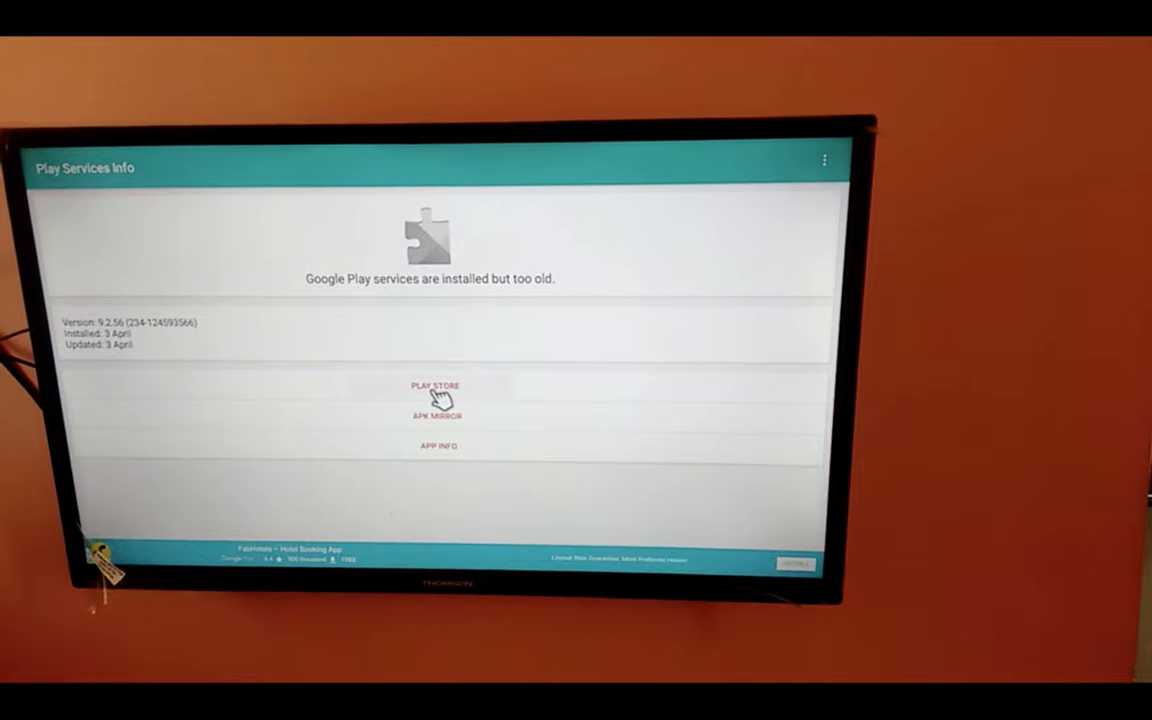
Step: Send the Google Play services entry to the Google Play Store app, choosing Just Once
{"action": "left_click", "coordinate": [434, 384]}
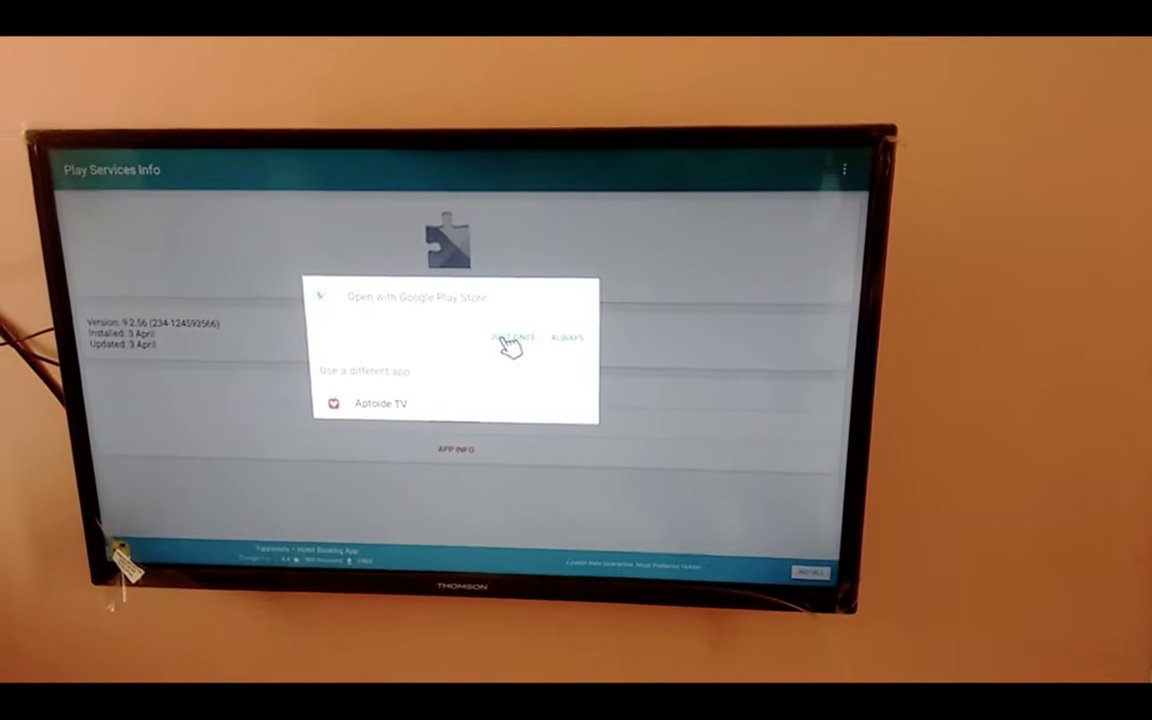
{"action": "left_click", "coordinate": [504, 336]}
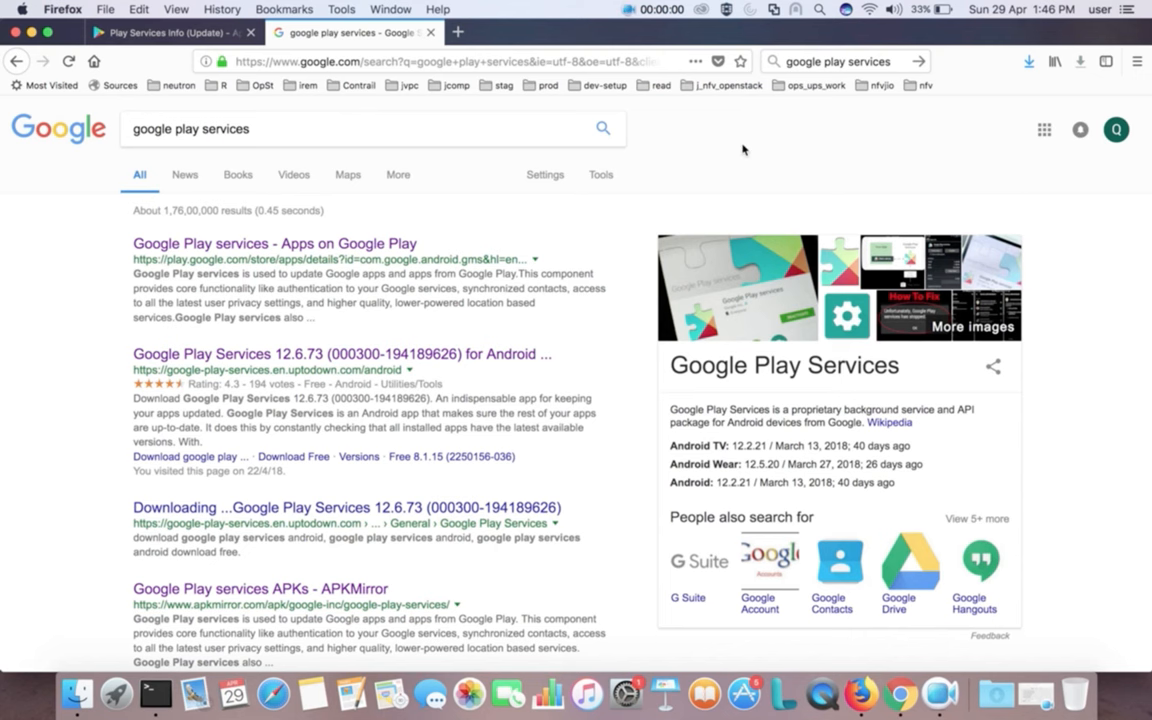
{"action": "mouse_move", "coordinate": [724, 158]}
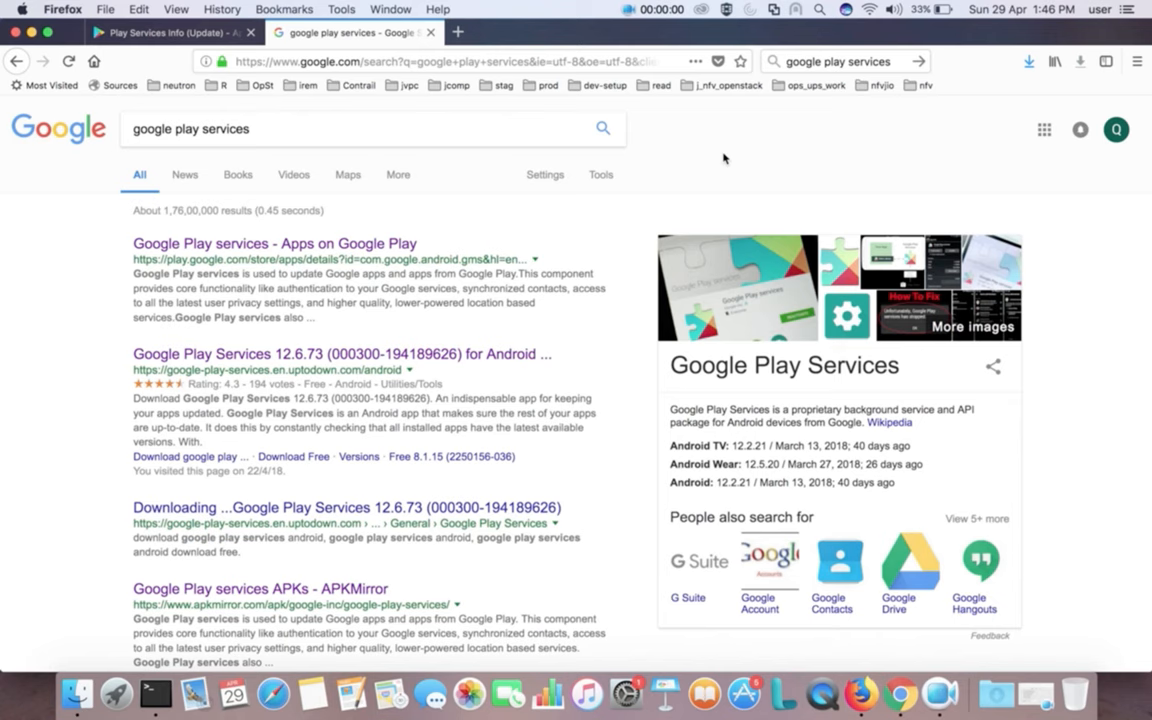
{"action": "mouse_move", "coordinate": [484, 232]}
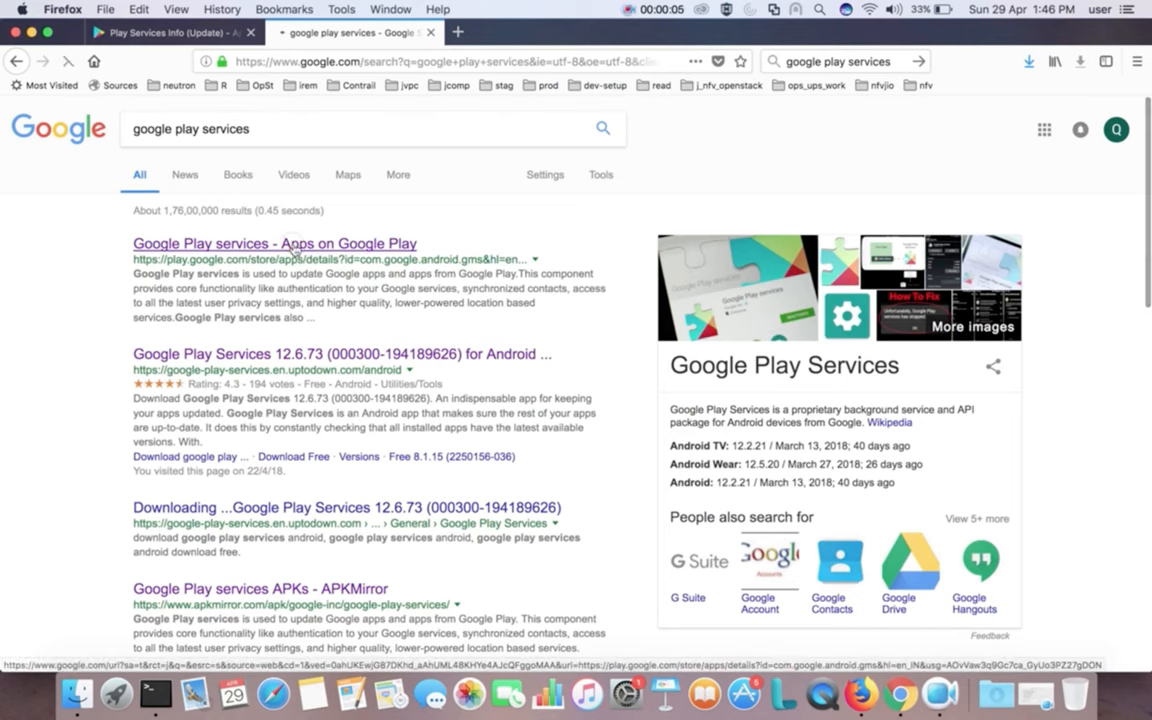
Step: Bring up the install dialog for Google Play services from its Google Play web listing
{"action": "left_click", "coordinate": [274, 244]}
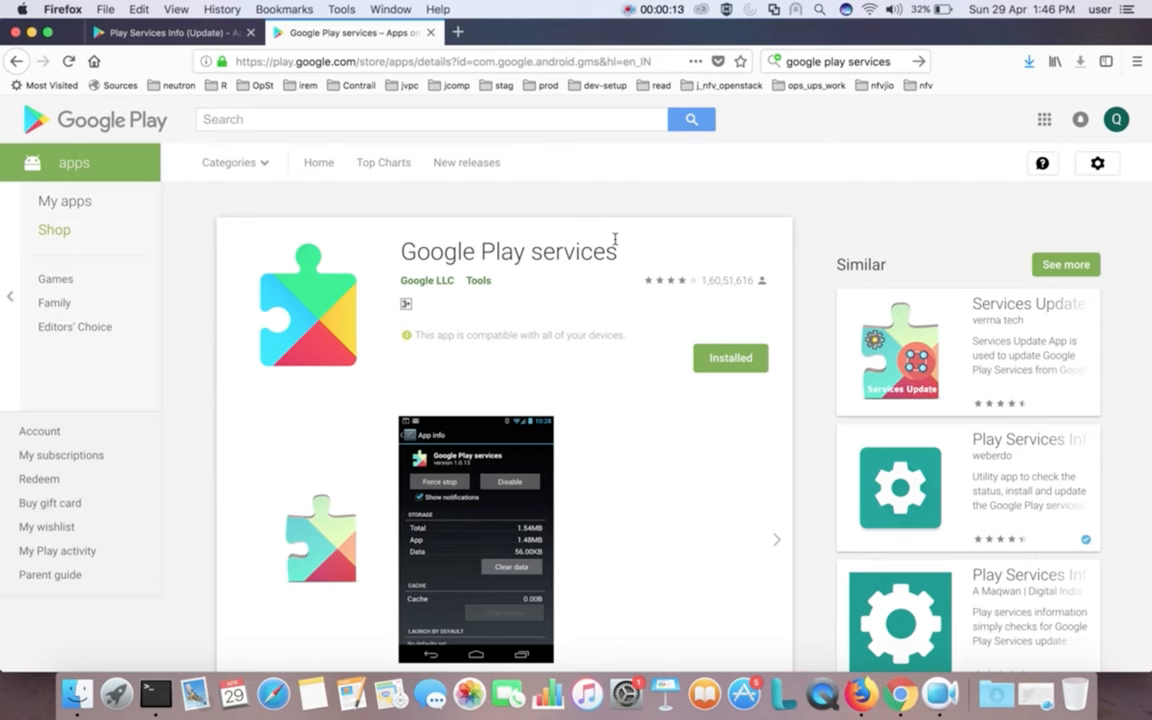
{"action": "mouse_move", "coordinate": [664, 390]}
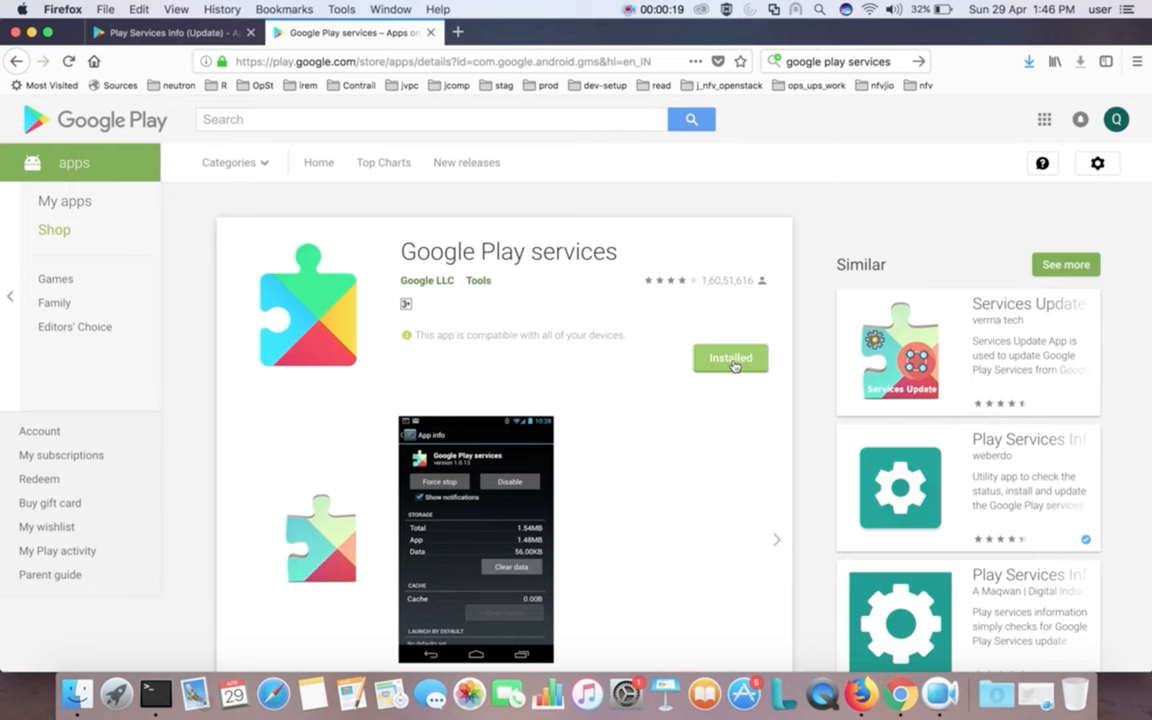
{"action": "left_click", "coordinate": [730, 358]}
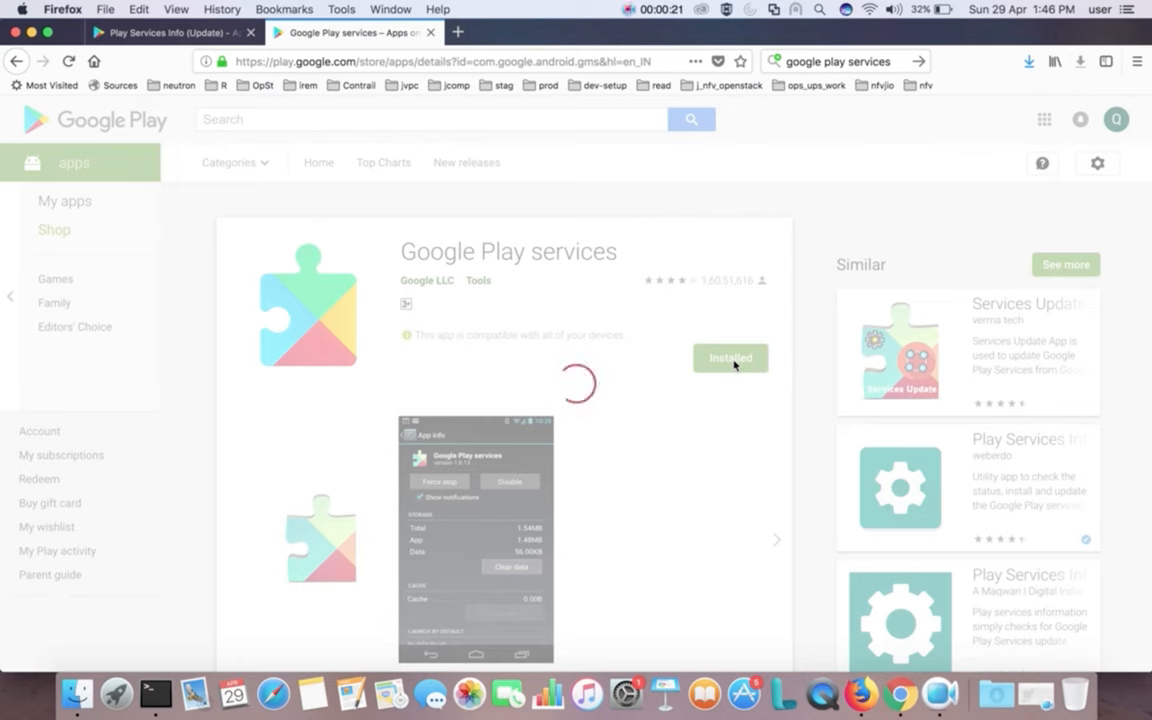
{"action": "left_click", "coordinate": [730, 358]}
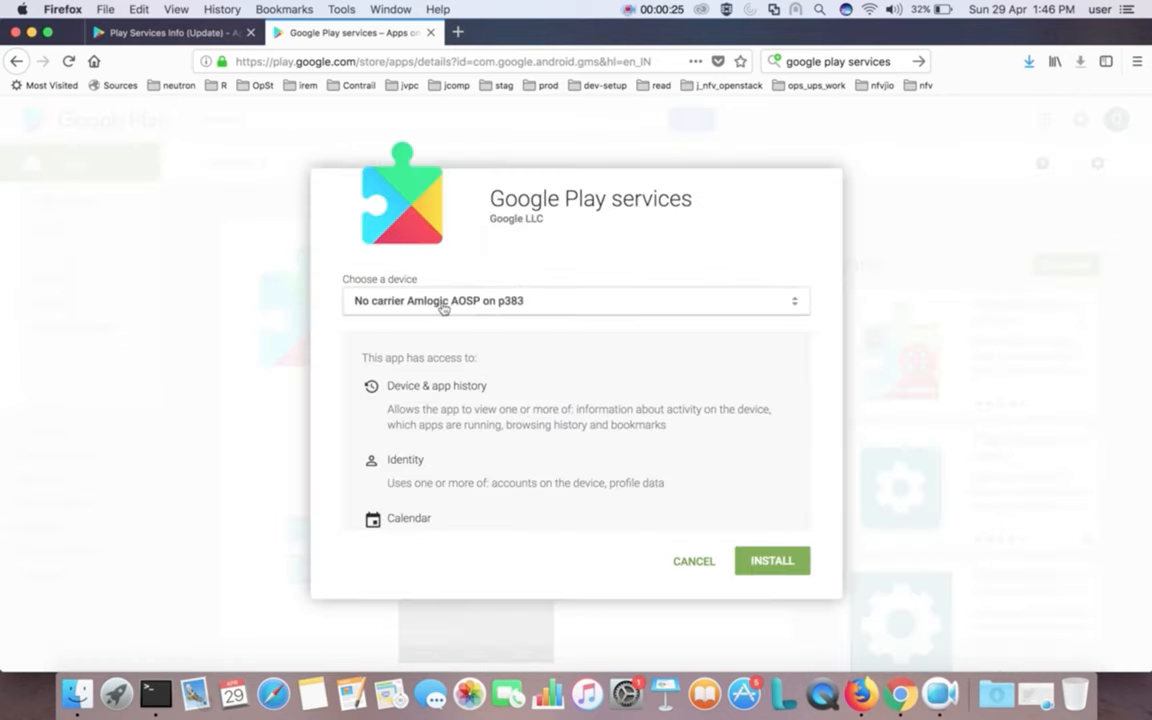
Step: Install Google Play services onto 'No carrier Amlogic AOSP on p383' and acknowledge the confirmation
{"action": "left_click", "coordinate": [576, 300]}
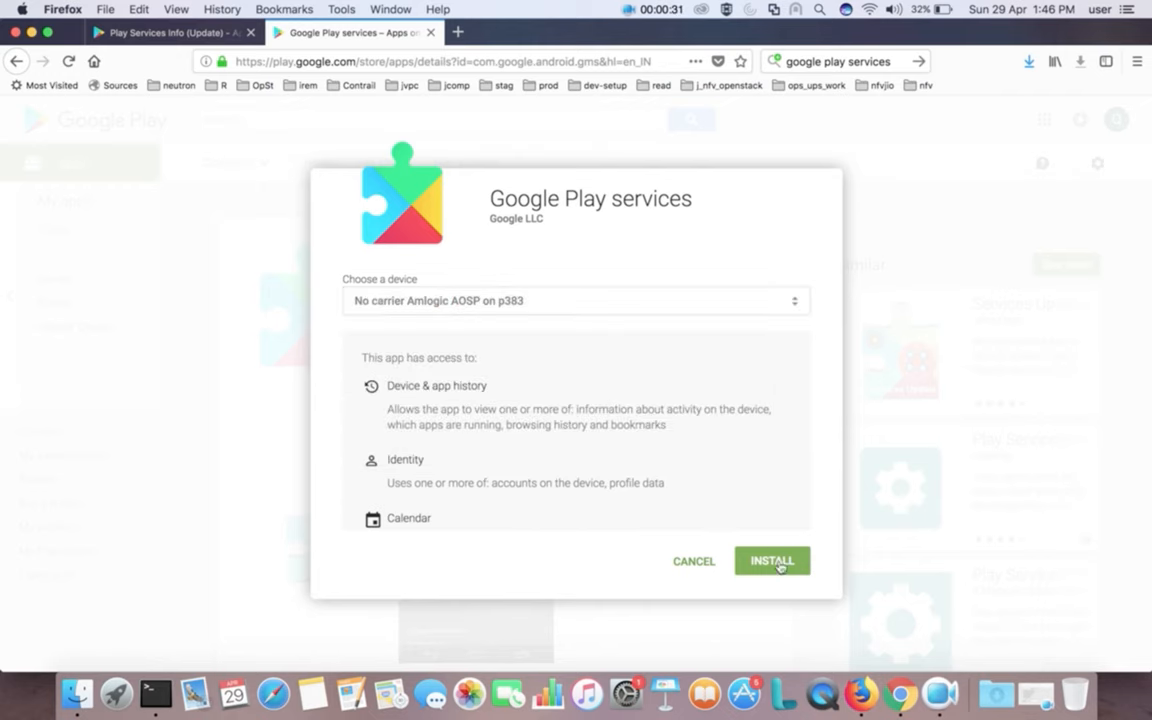
{"action": "left_click", "coordinate": [772, 560]}
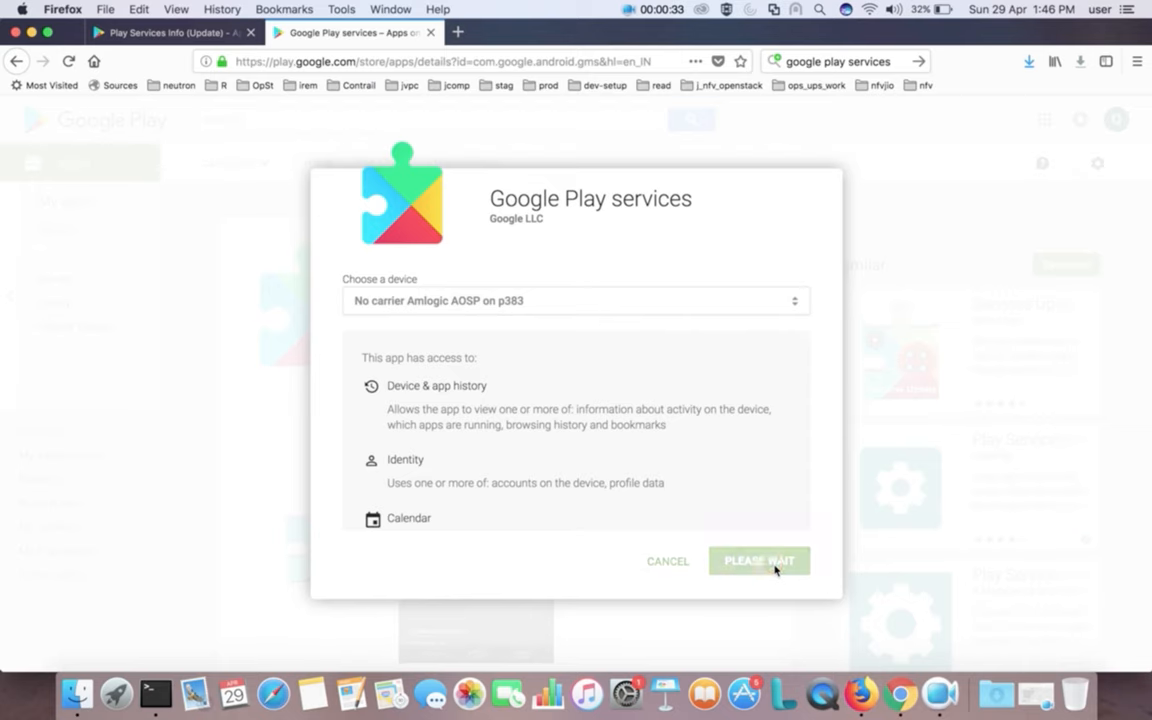
{"action": "left_click", "coordinate": [760, 560]}
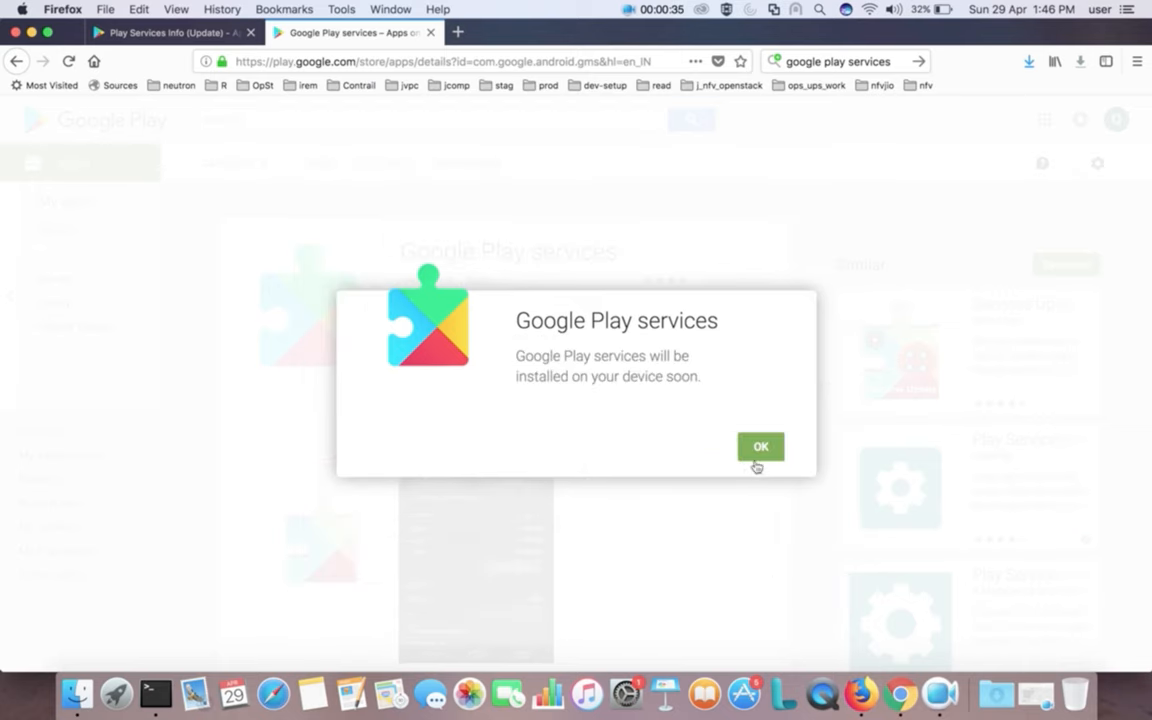
{"action": "mouse_move", "coordinate": [560, 396]}
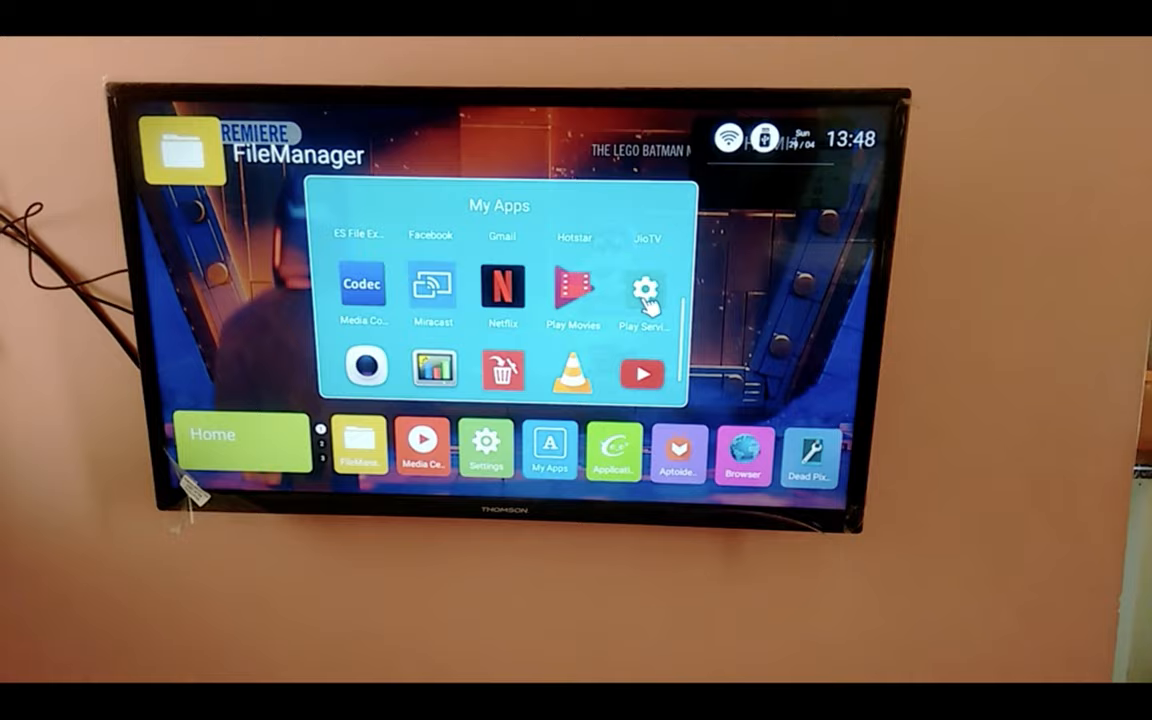
Step: Launch Play Services Info again, now reporting Google Play services version 12.5.29
{"action": "left_click", "coordinate": [644, 290]}
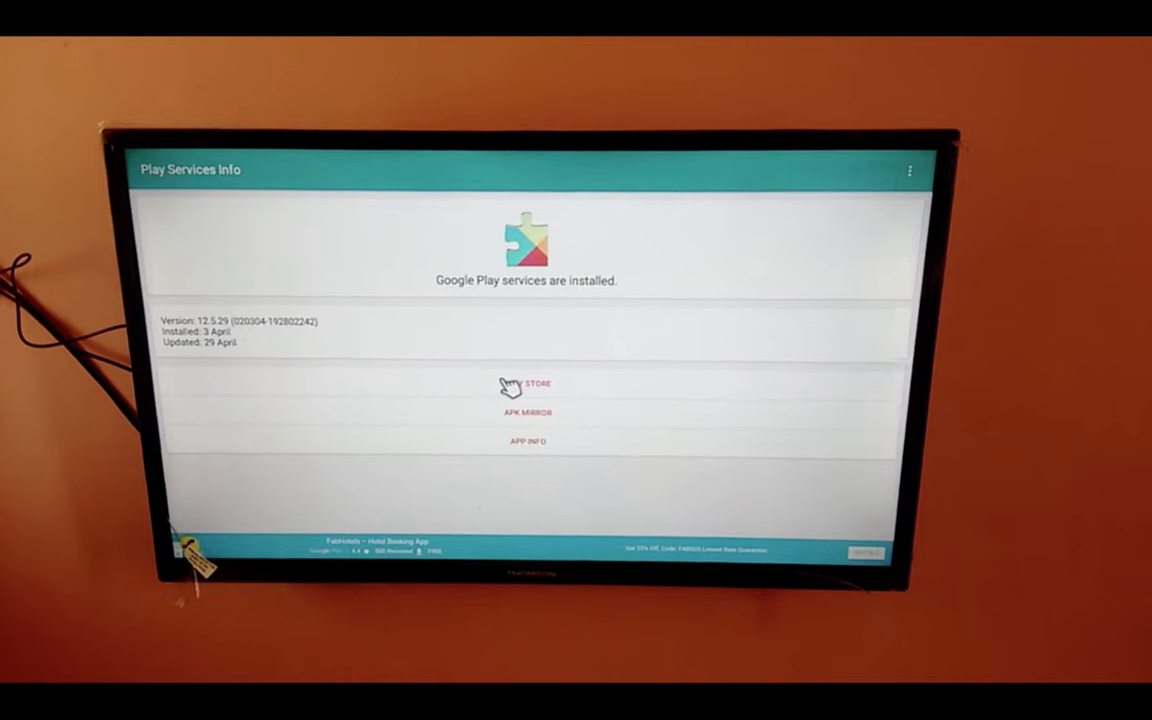
Step: Show the Google Play services listing in the Google Play Store app, choosing Just Once
{"action": "left_click", "coordinate": [528, 382]}
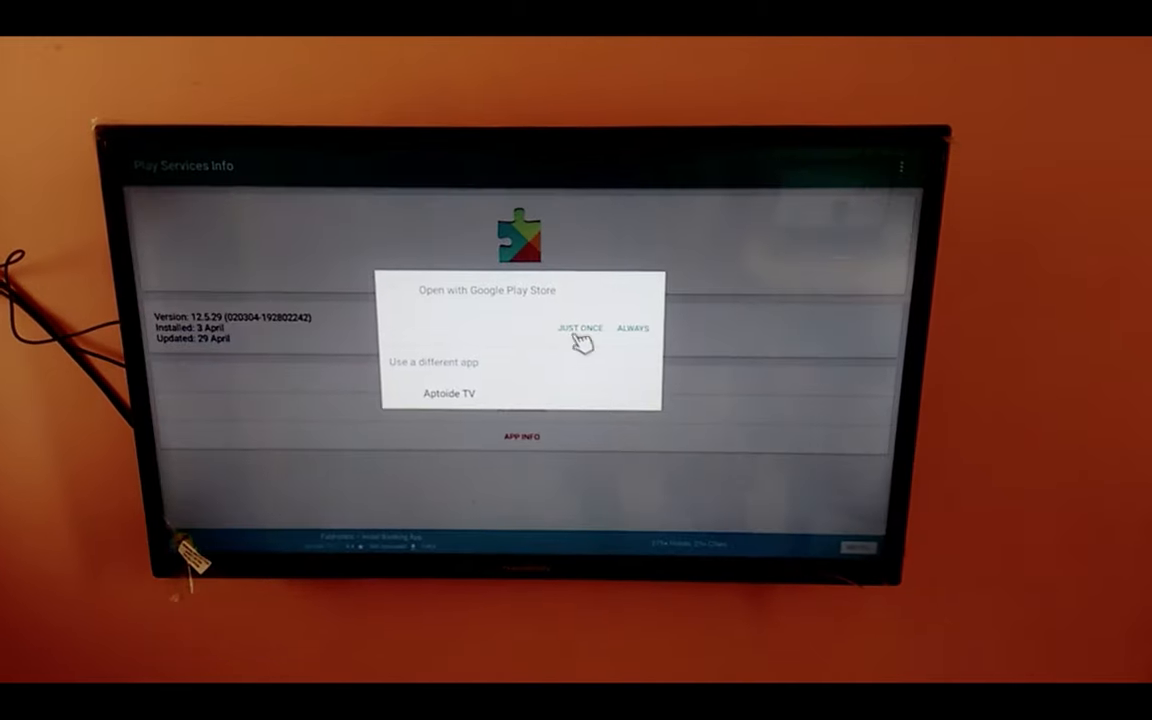
{"action": "left_click", "coordinate": [578, 328]}
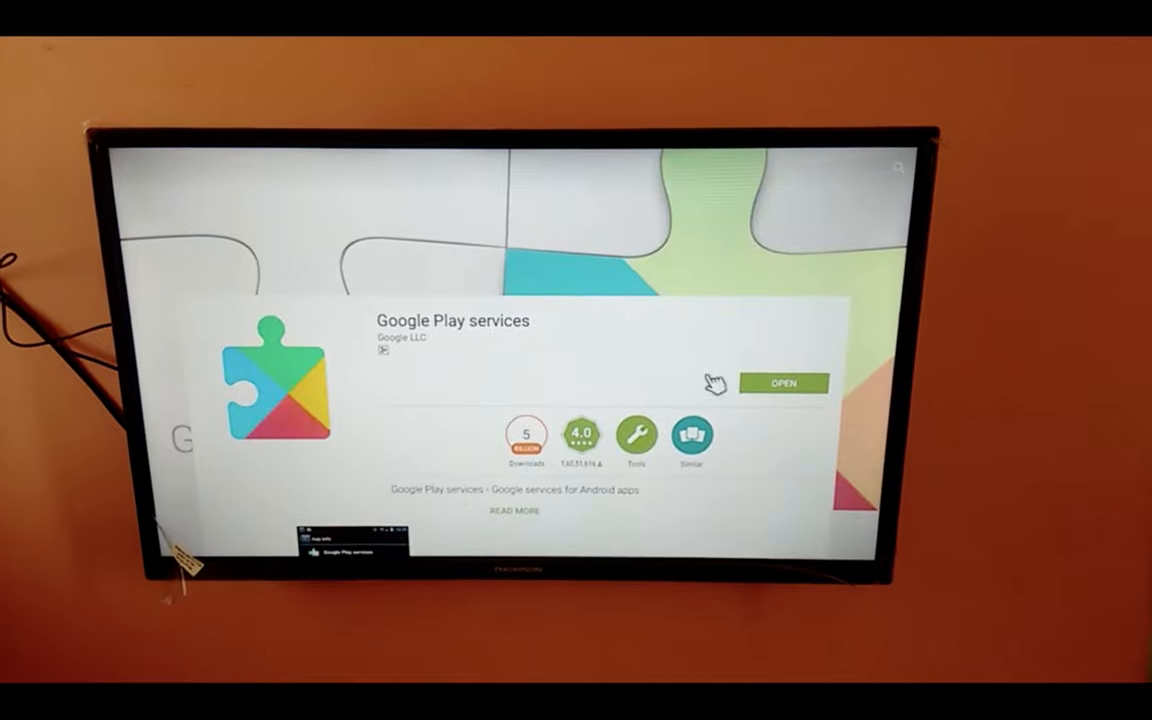